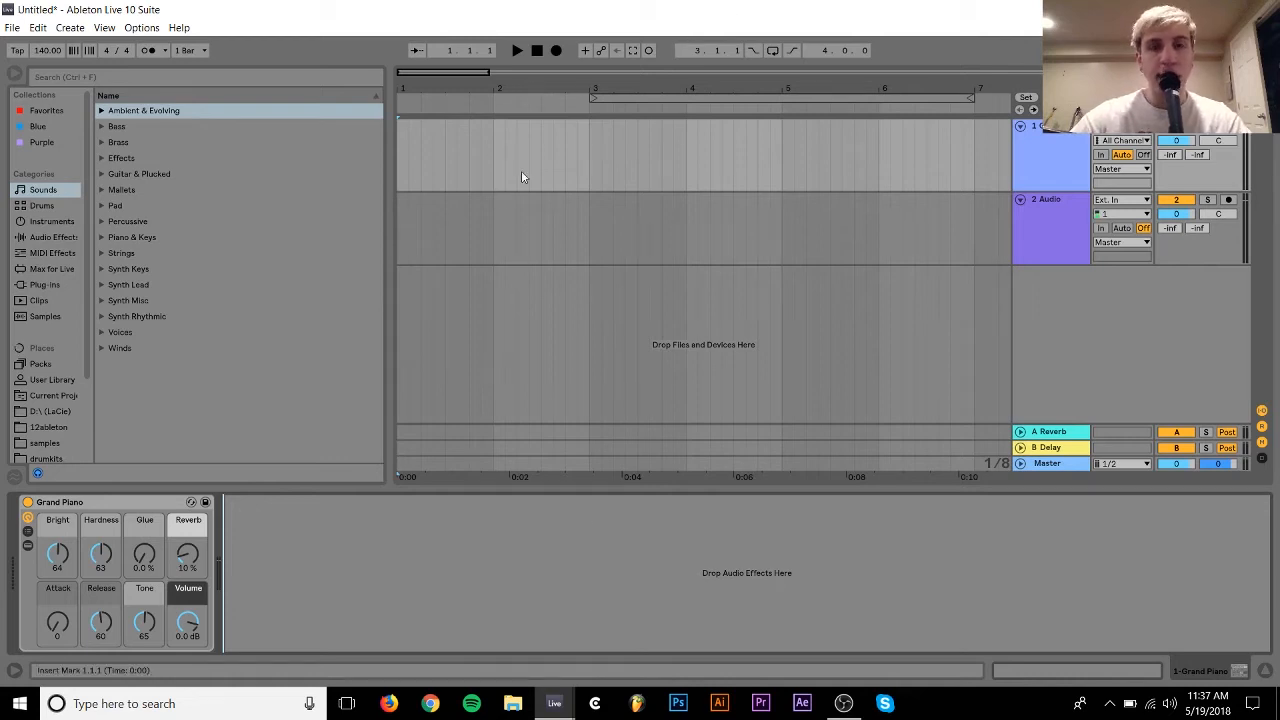
mouse_move(498, 180)
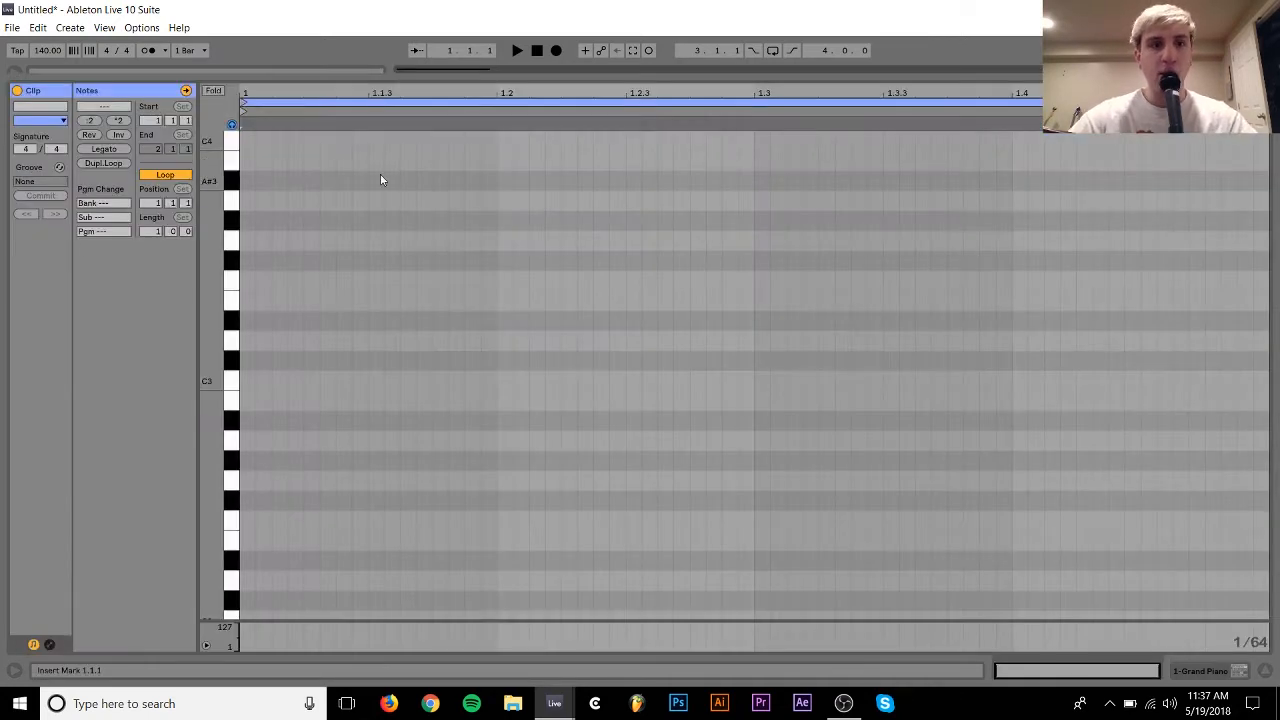
mouse_move(248, 380)
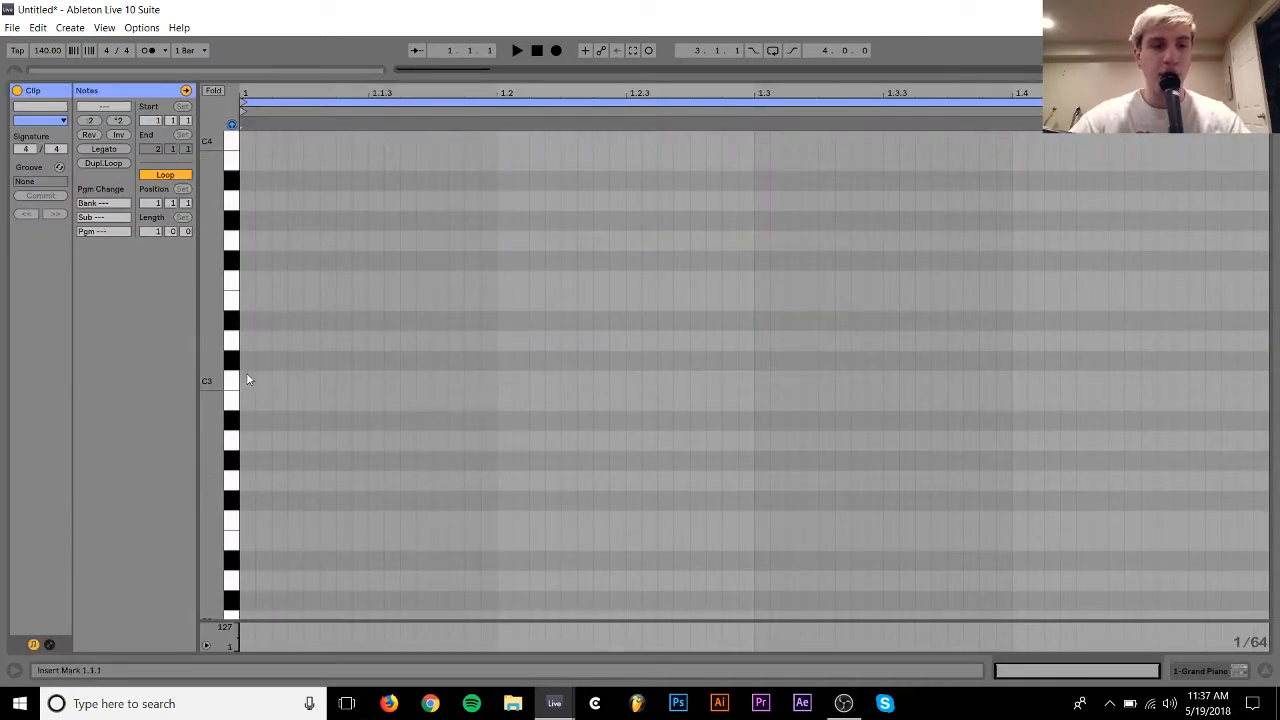
Place a C3 note at the clip start and stretch it across the whole clip
left_click(290, 380)
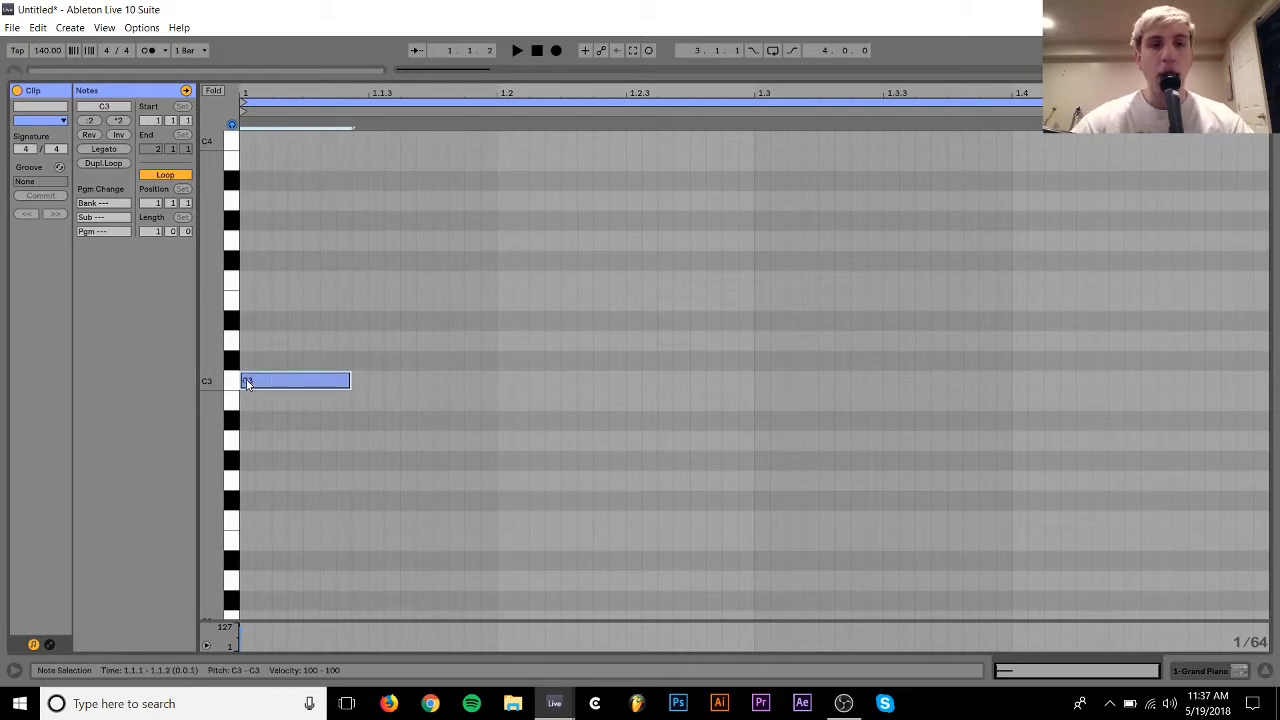
left_click_drag(350, 380, 510, 380)
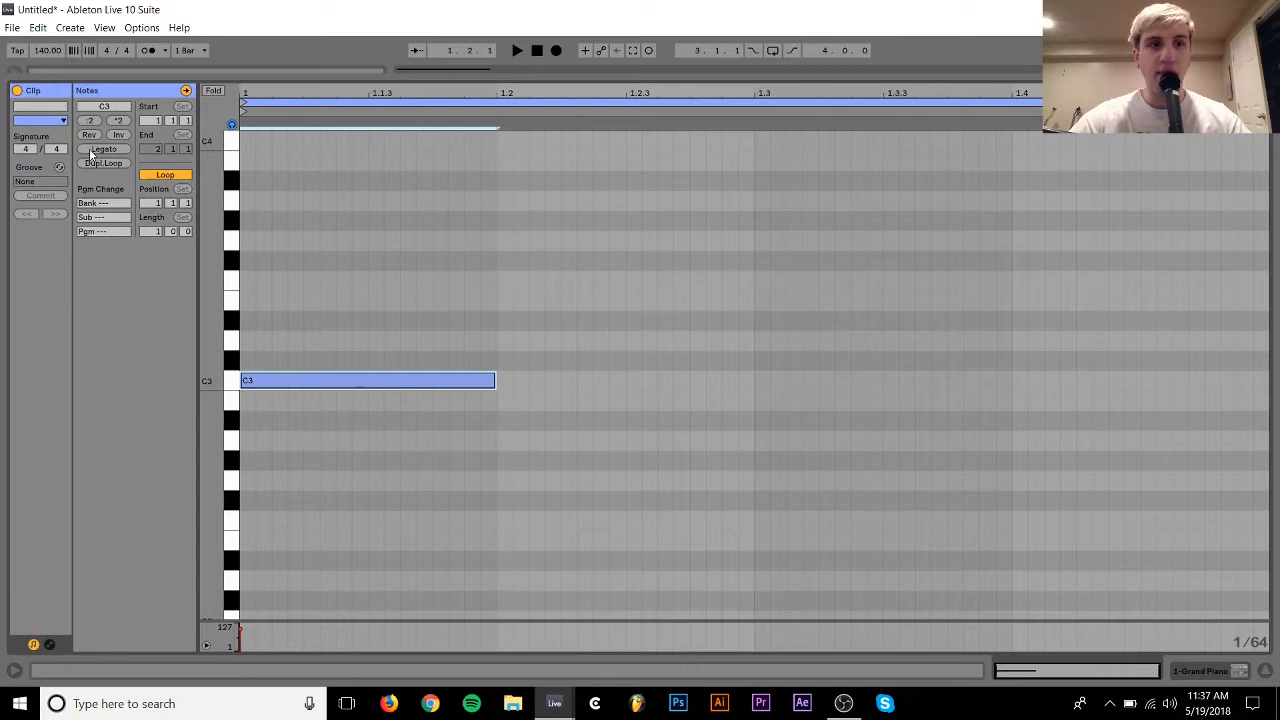
left_click_drag(492, 380, 1268, 380)
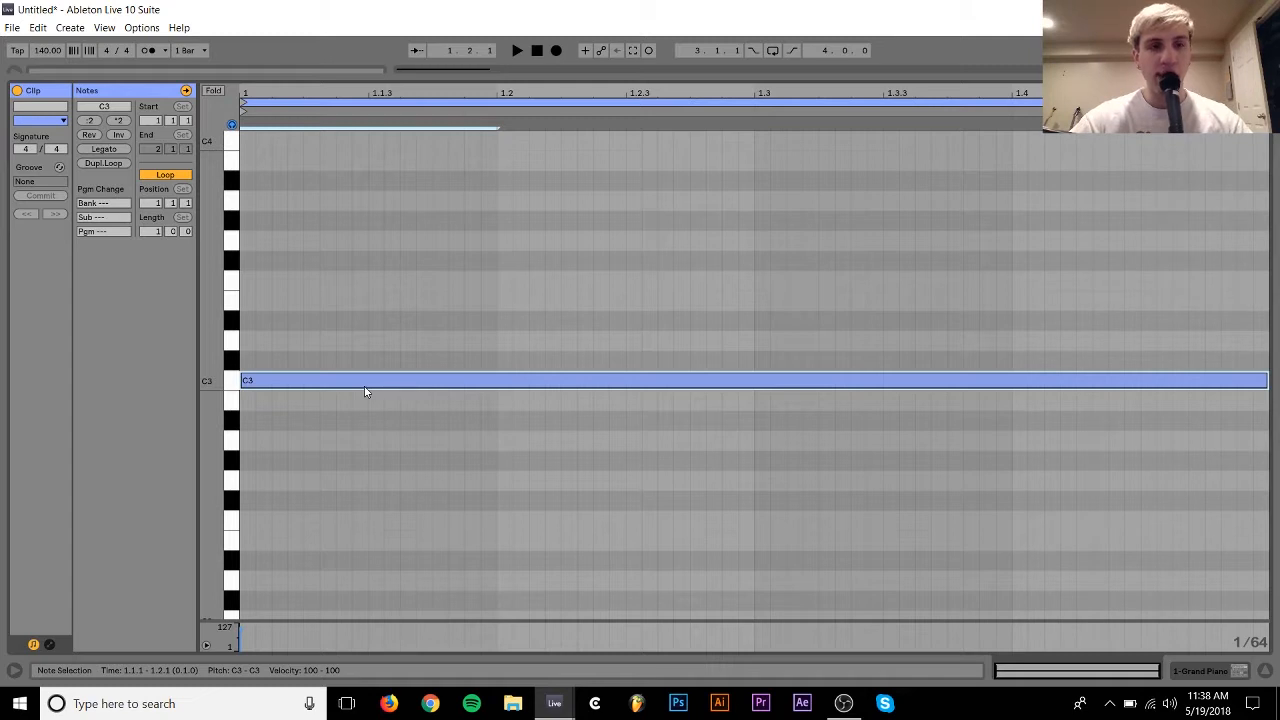
mouse_move(362, 392)
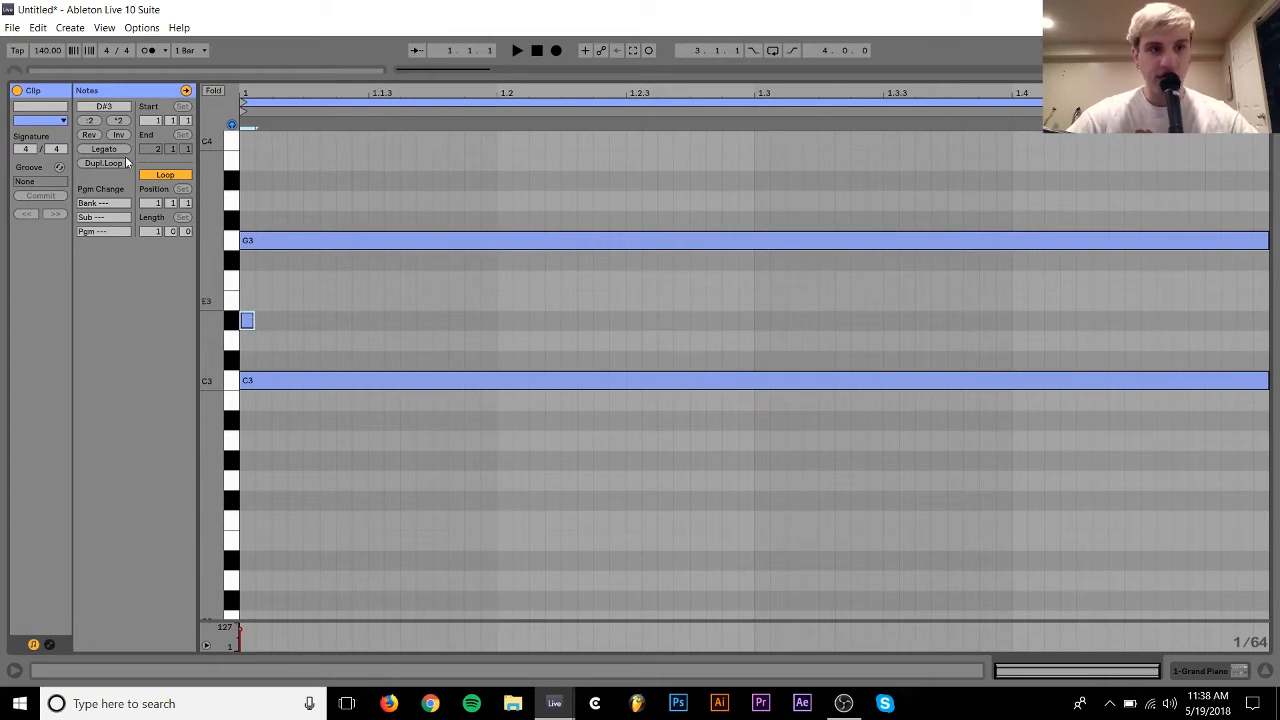
Extend a D#3 note across the clip, then remove the D#3 and G3 notes leaving only C3
left_click_drag(248, 320, 1260, 320)
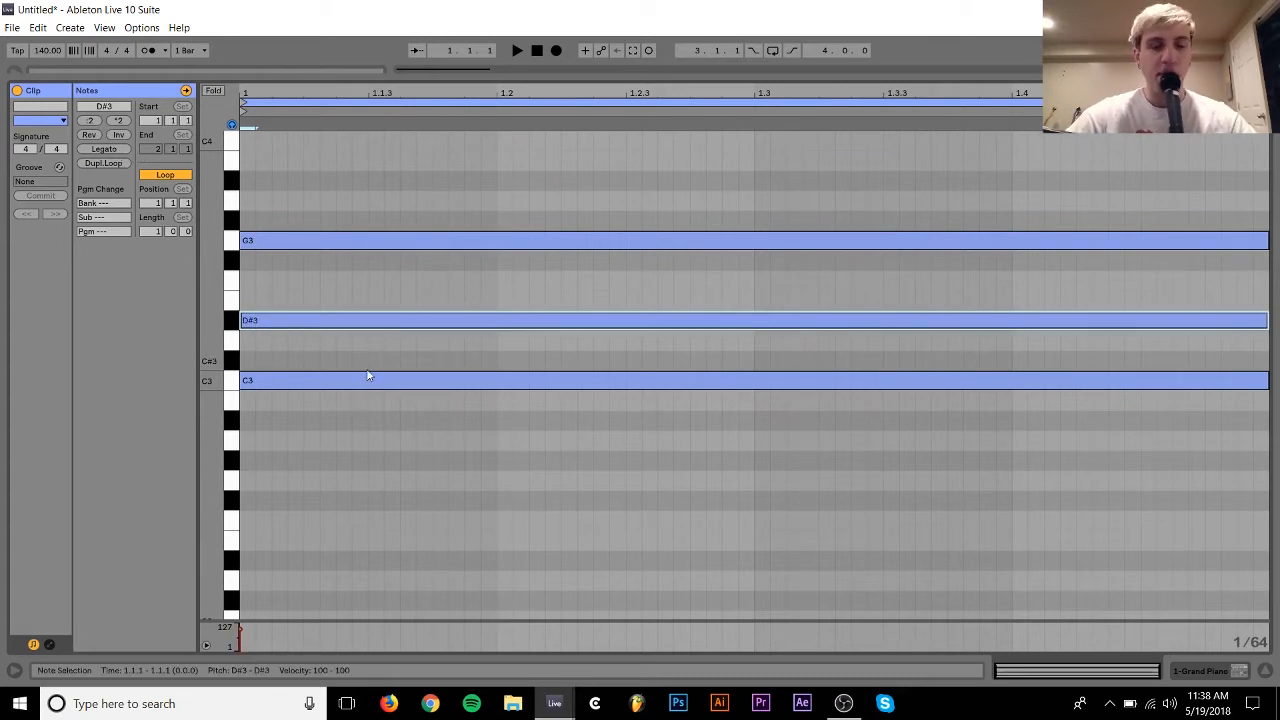
mouse_move(392, 376)
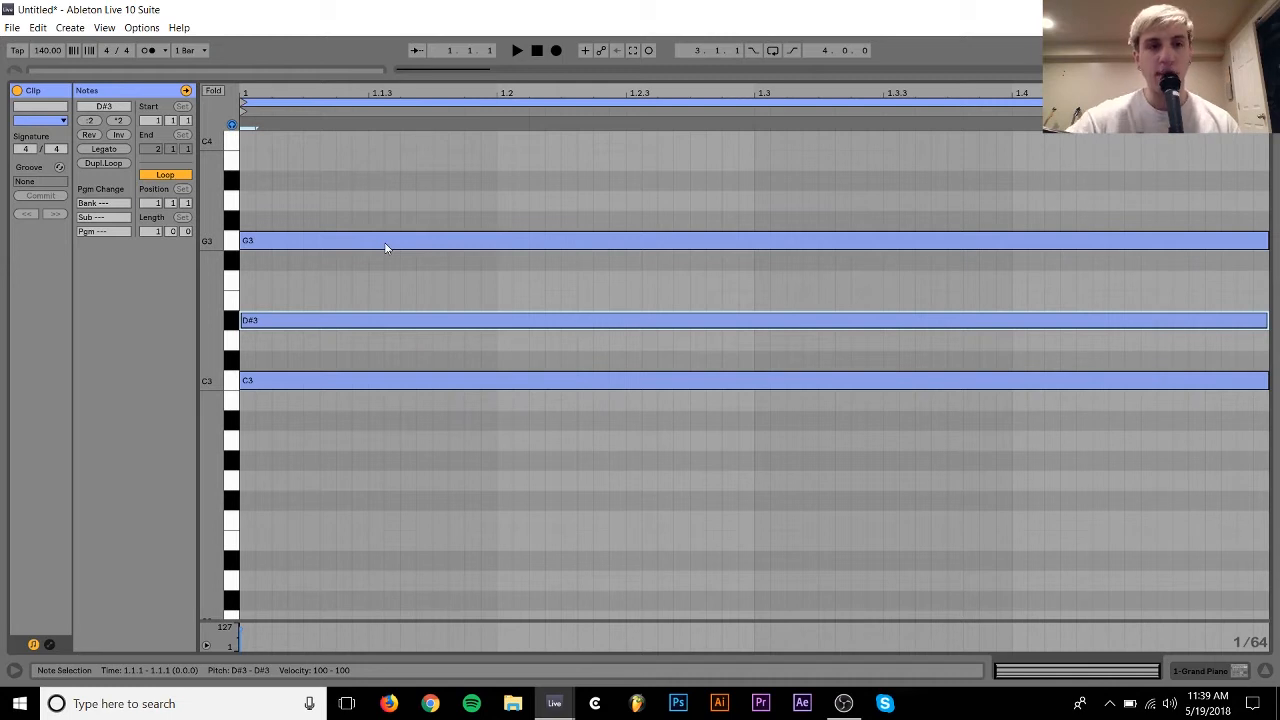
scroll("down", 3)
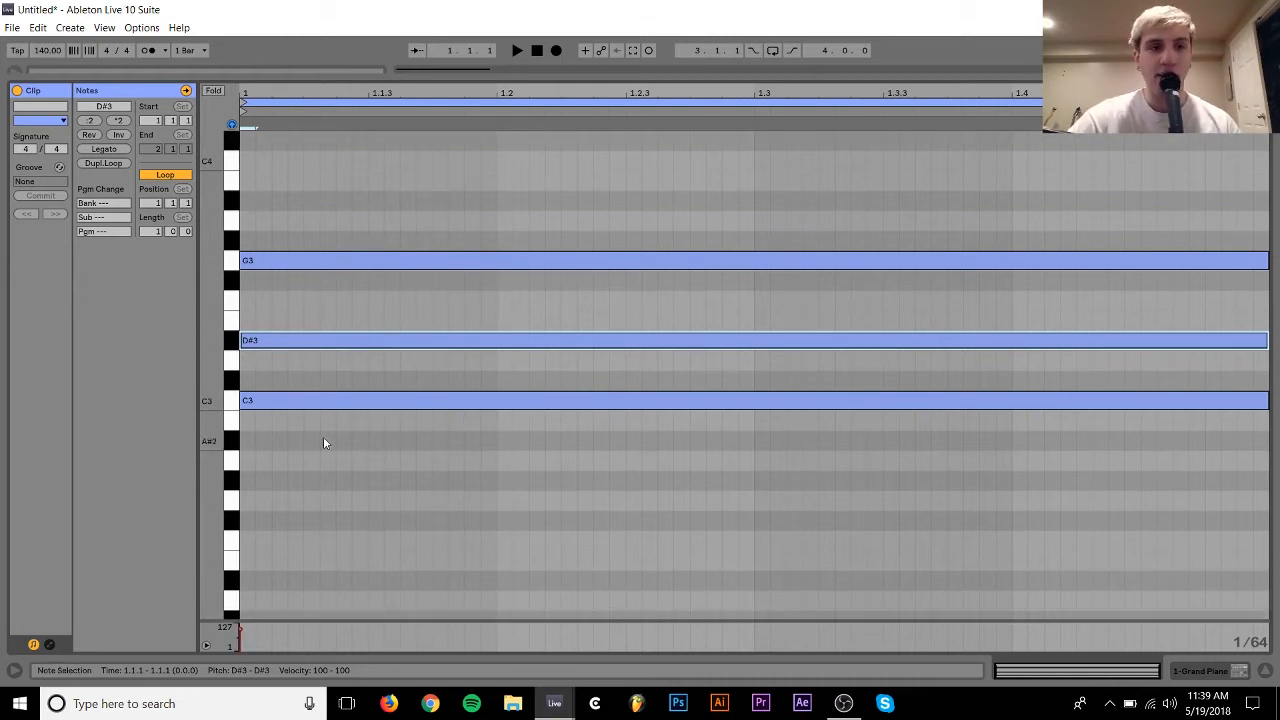
left_click(230, 340)
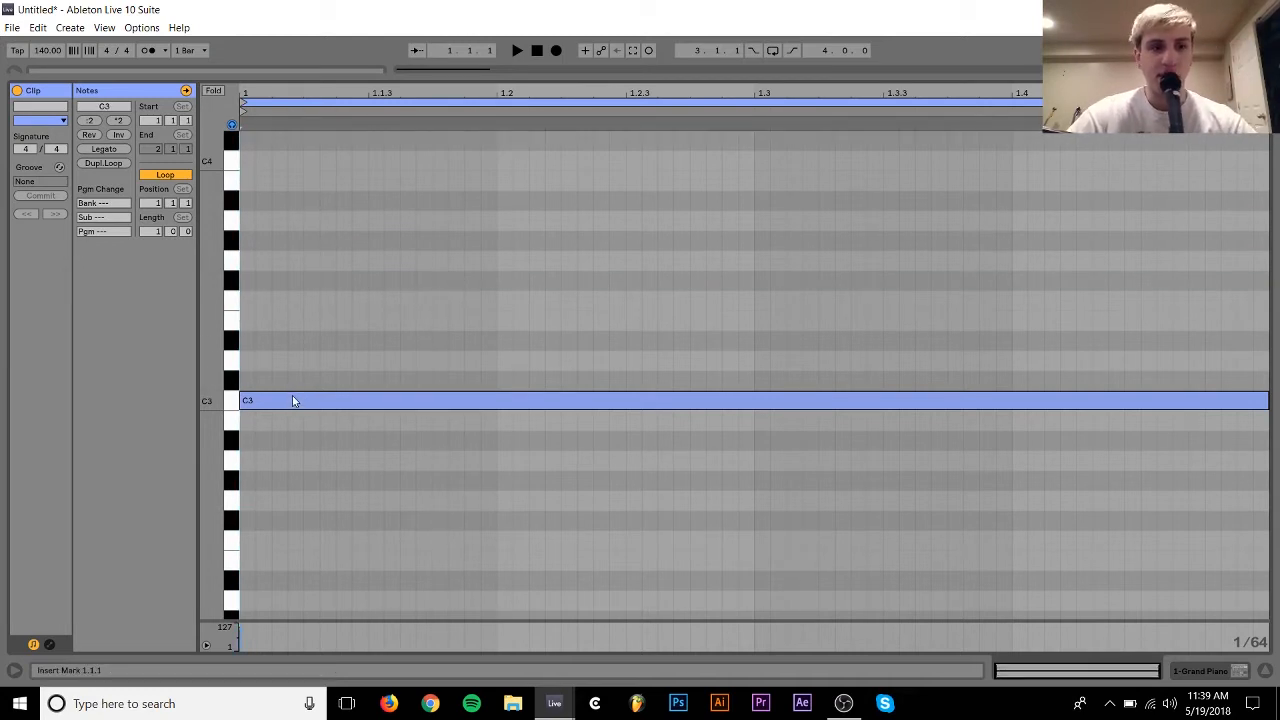
Move the C3 note down to A2 and add a short C#3 note between A2 and E3
left_click(290, 380)
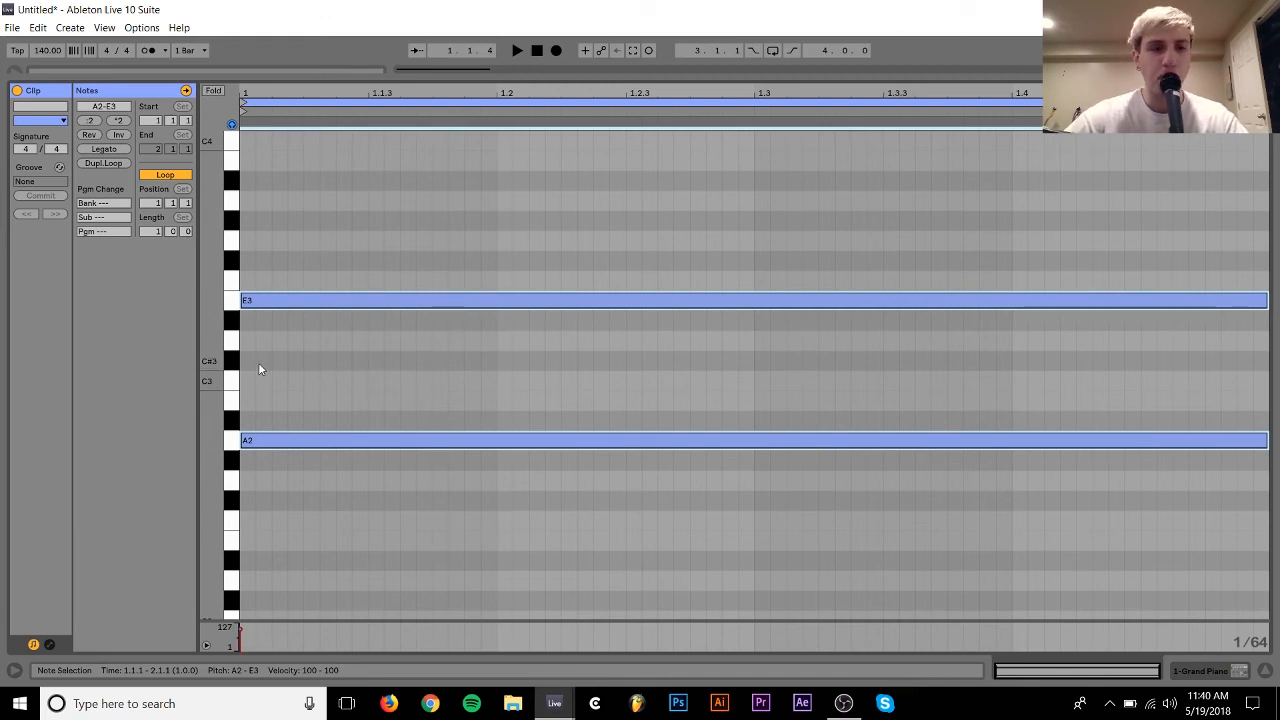
left_click(246, 360)
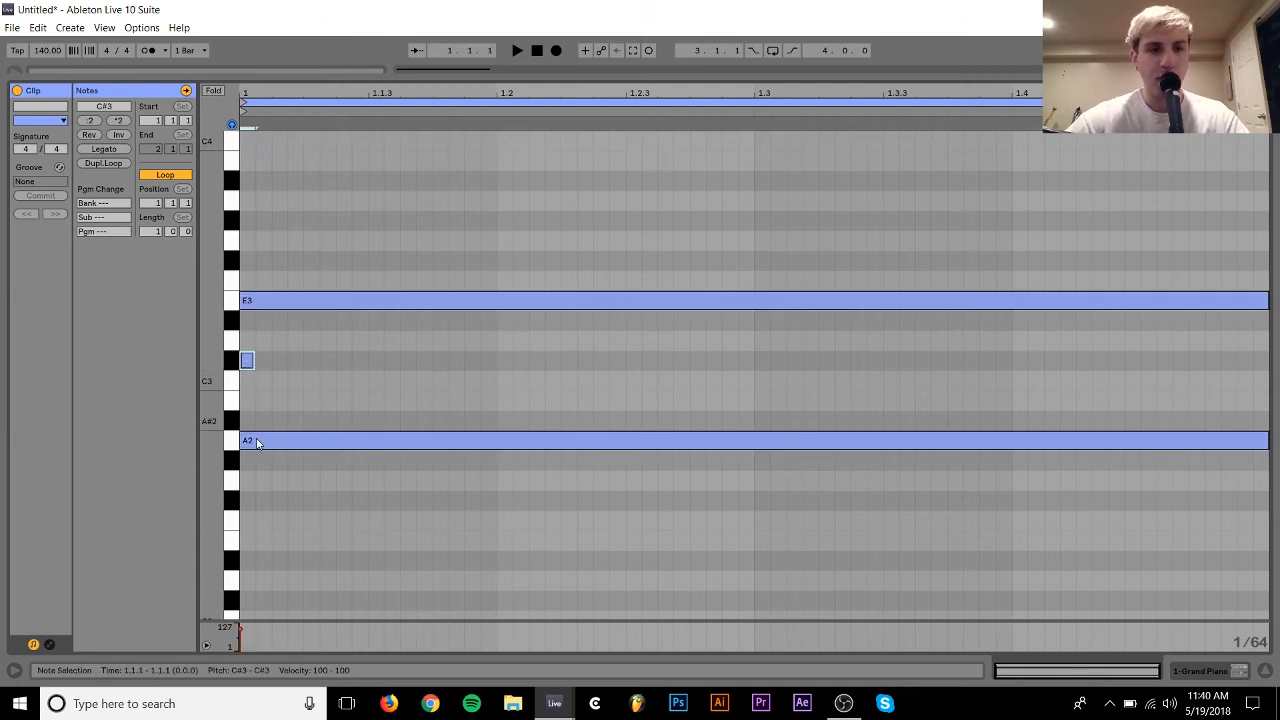